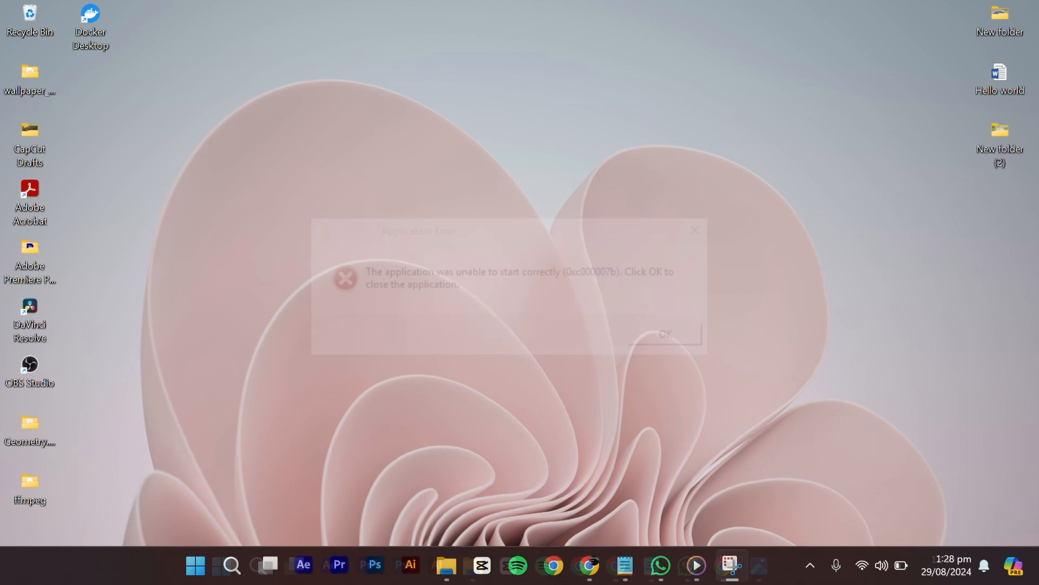
# Search 'task ma', run Task Manager as administrator, and start Run new task.
pyautogui.click(231, 564)
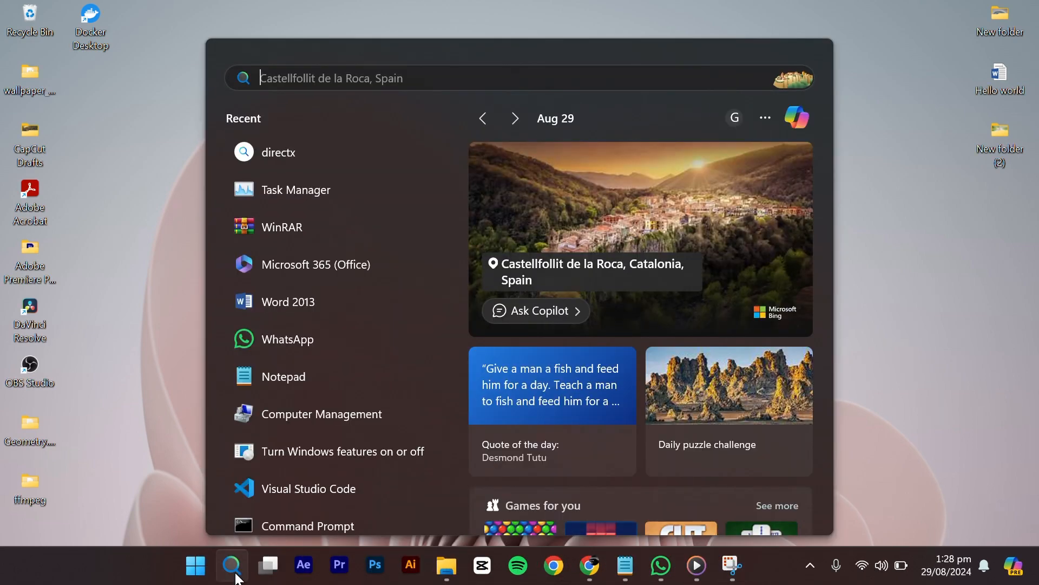
pyautogui.write('task ma')
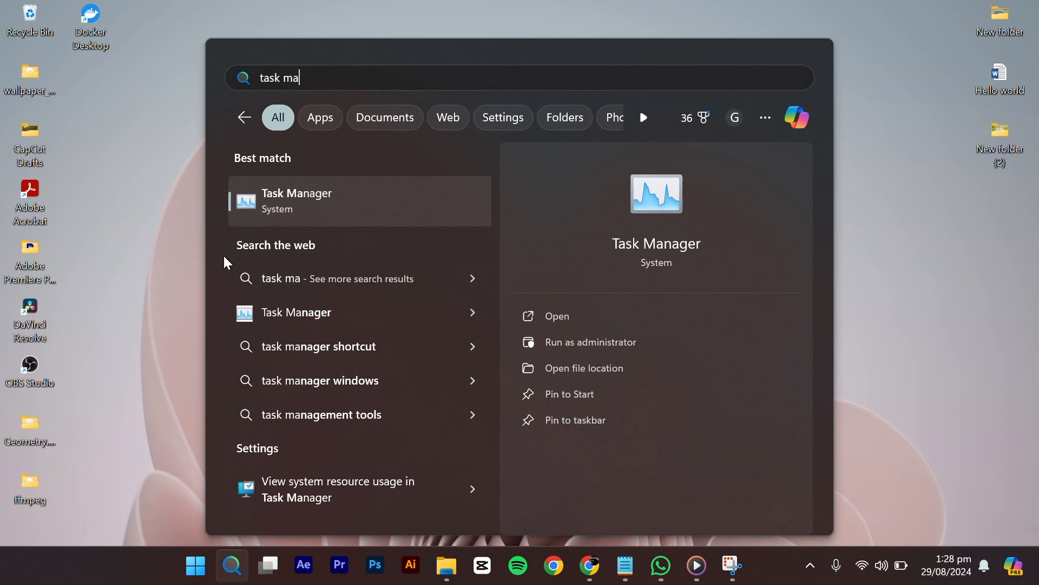
pyautogui.moveTo(590, 342)
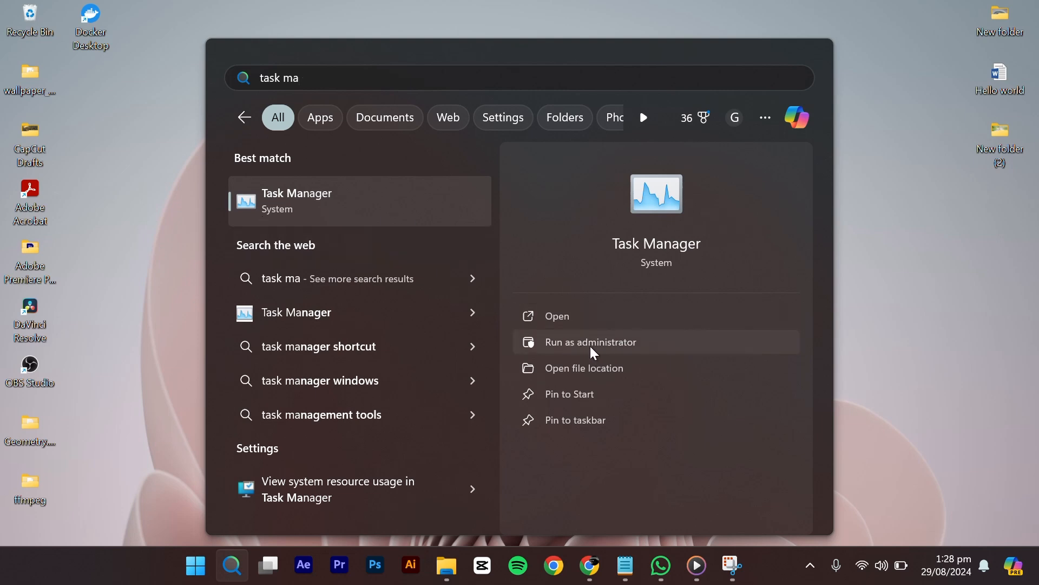
pyautogui.click(590, 341)
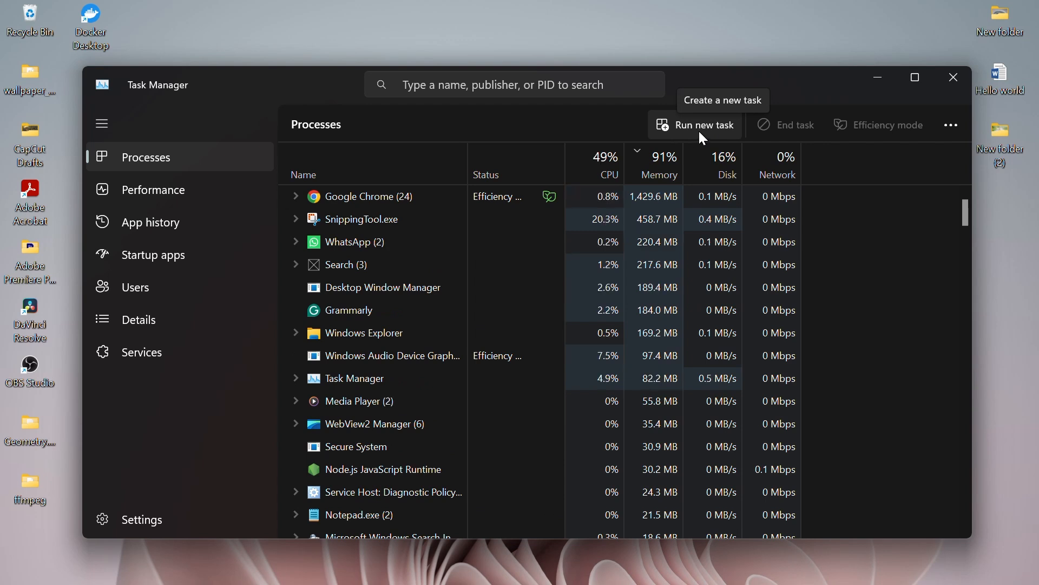
pyautogui.click(703, 125)
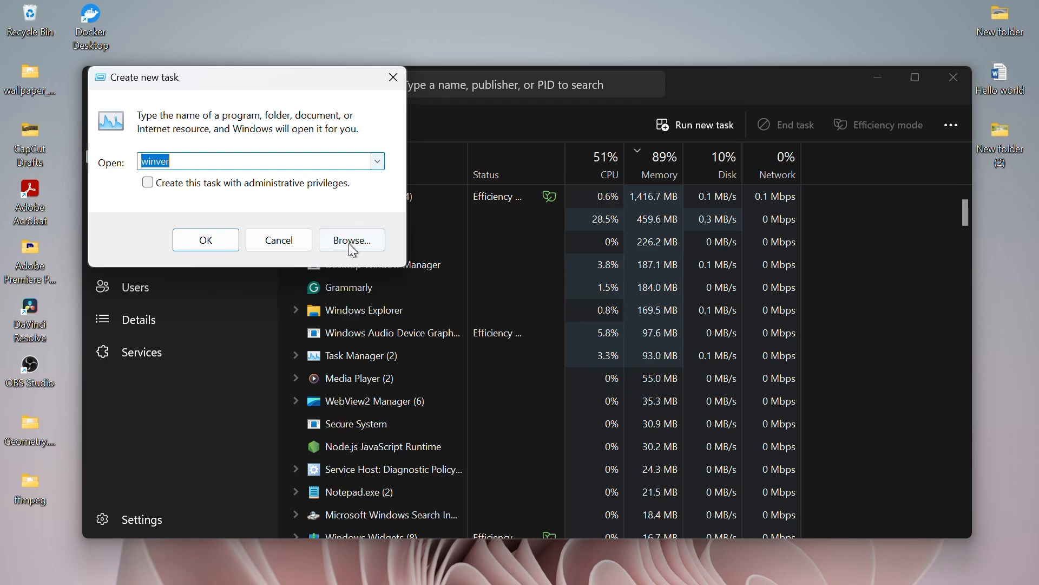
# Browse from Local Disk (C:) into Windows\System32 to select cmd.exe as the new task.
pyautogui.click(350, 240)
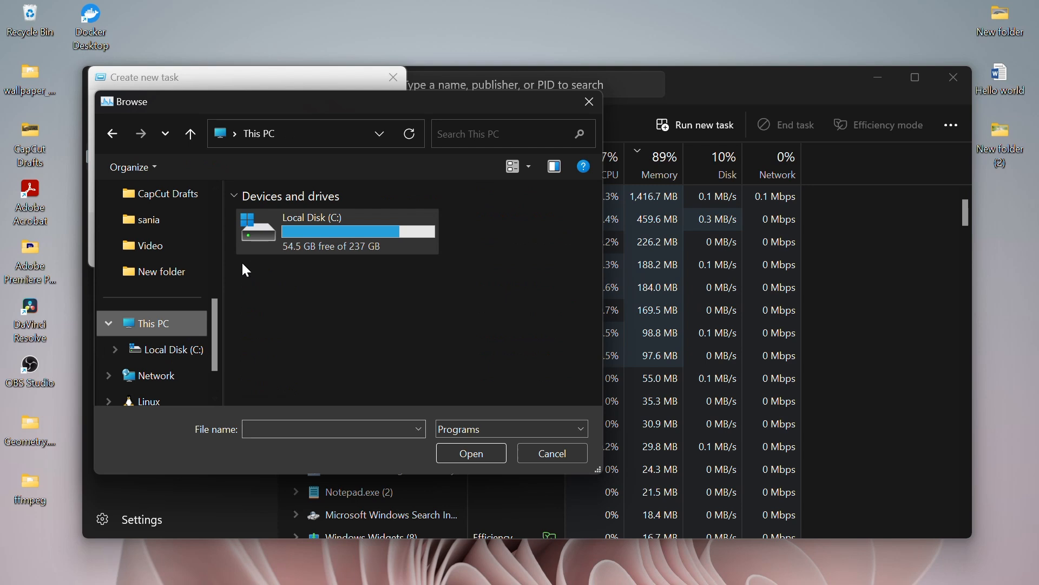
pyautogui.doubleClick(312, 230)
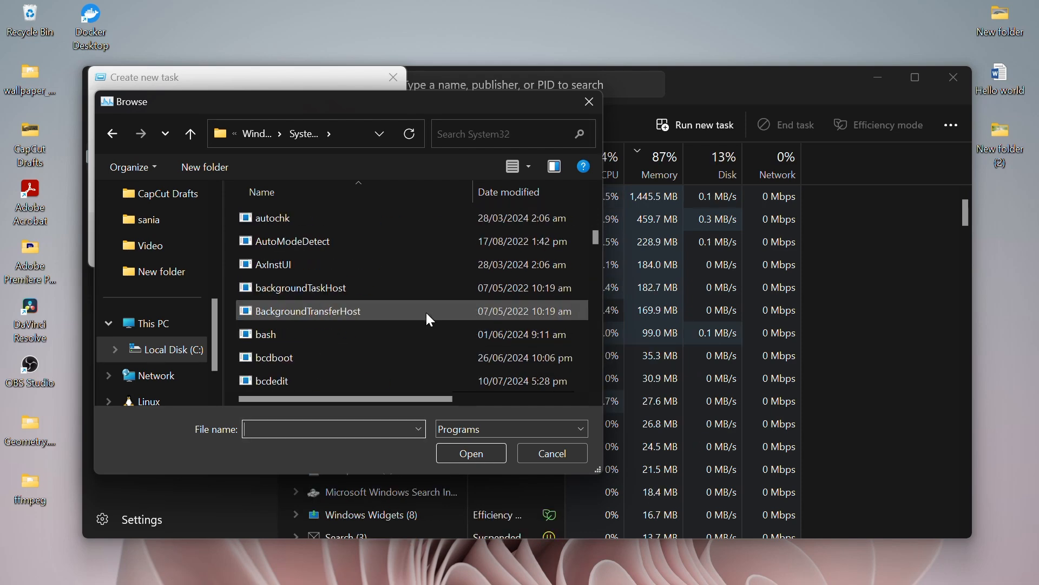
pyautogui.scroll(-3)
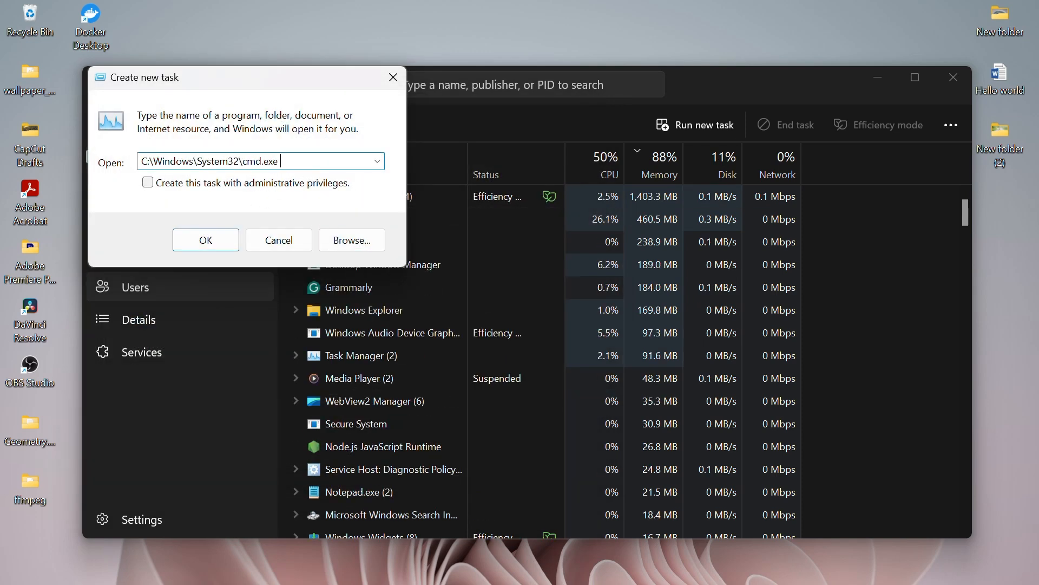
# Run cmd.exe with the '--update' option appended to its path.
pyautogui.write('--update')
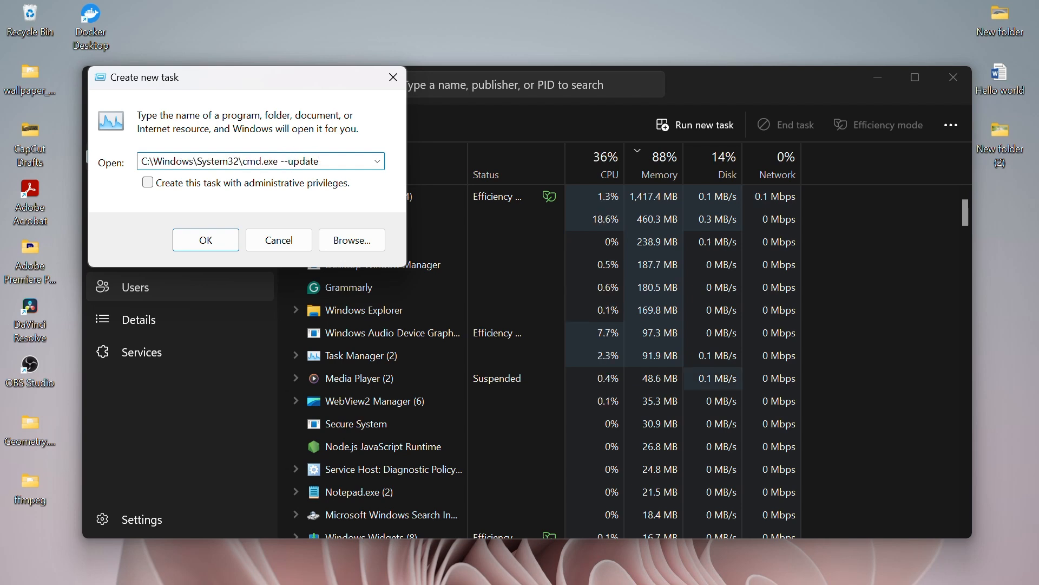
pyautogui.click(278, 239)
pyautogui.write('g')
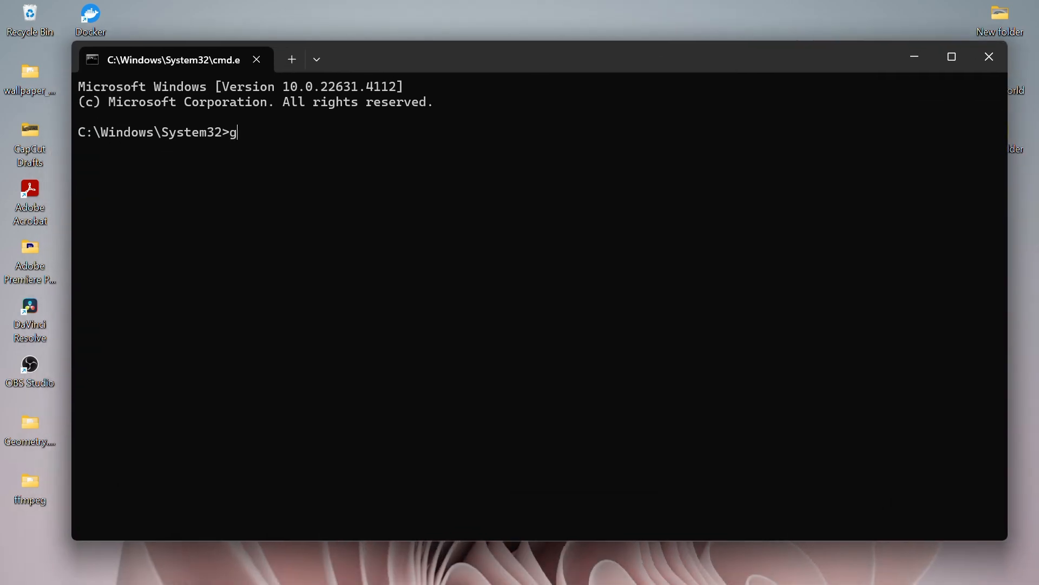
# Run gpupdate until Computer Policy update succeeds, then close Command Prompt.
pyautogui.write('pupdat')
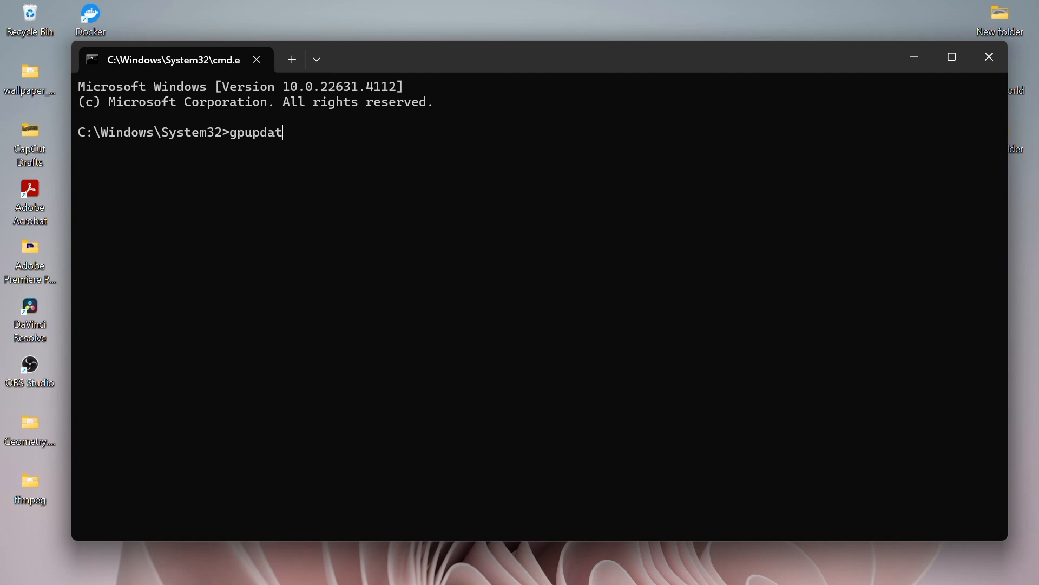
pyautogui.press('enter')
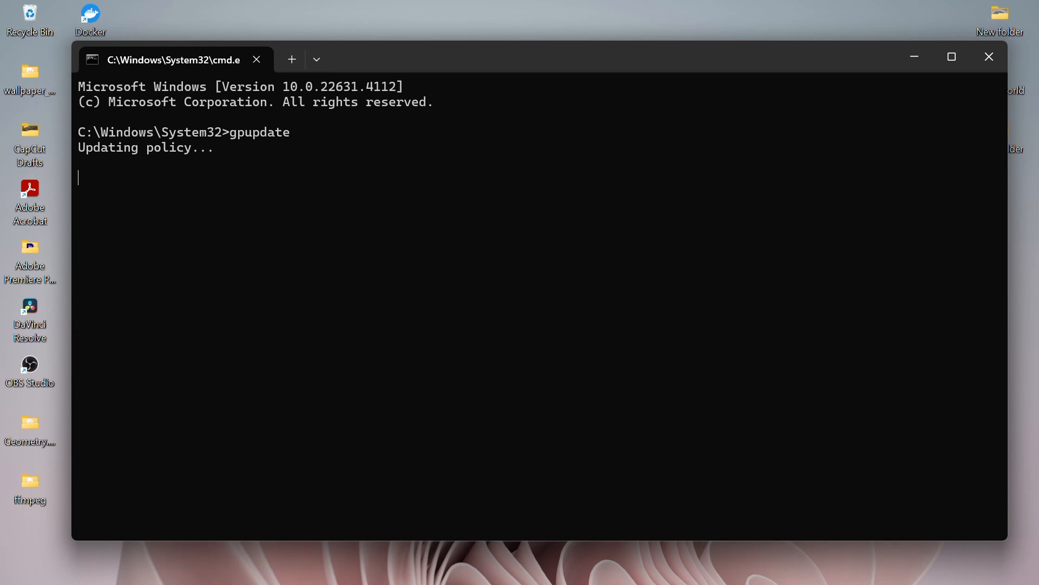
pyautogui.moveTo(271, 184)
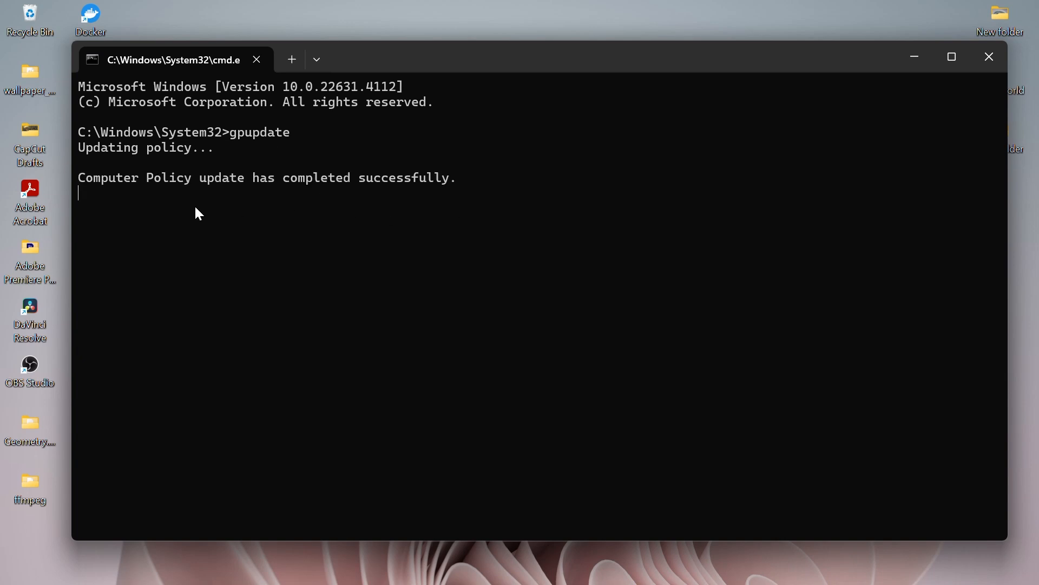
pyautogui.click(988, 56)
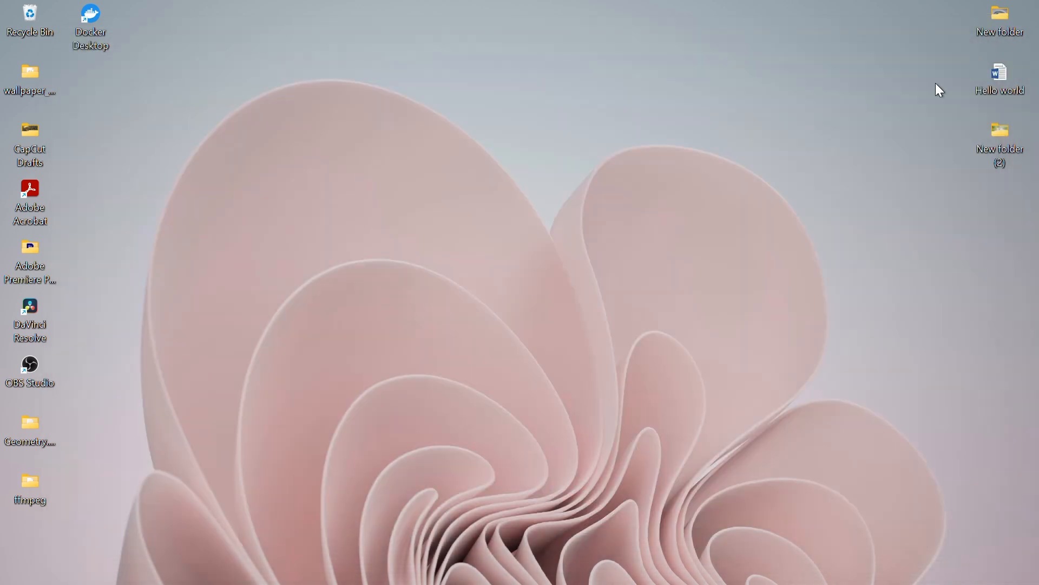
# Find 'control Panel' in Windows Search and open its Programs category.
pyautogui.click(194, 565)
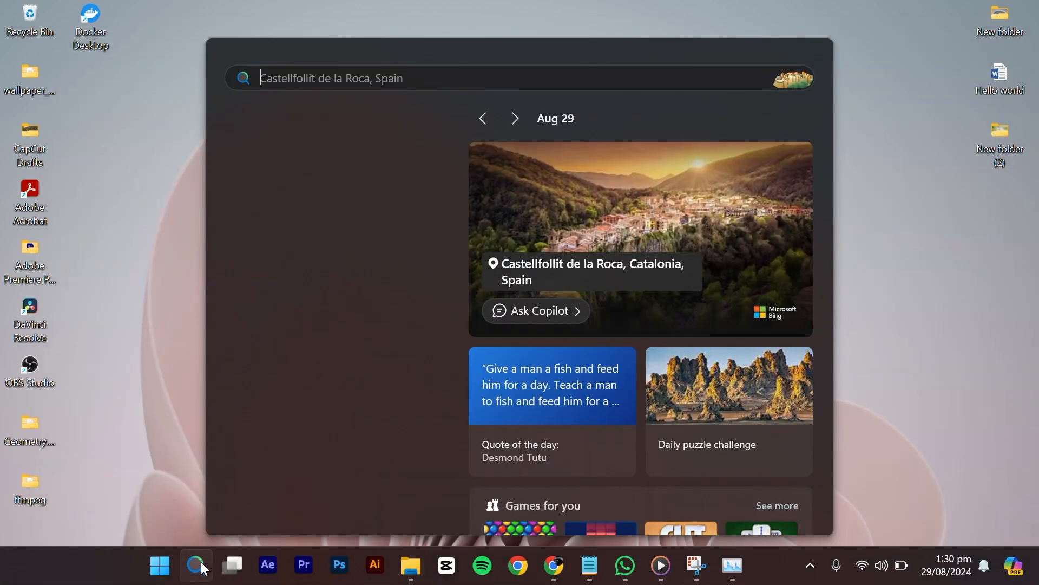
pyautogui.write('control Panel')
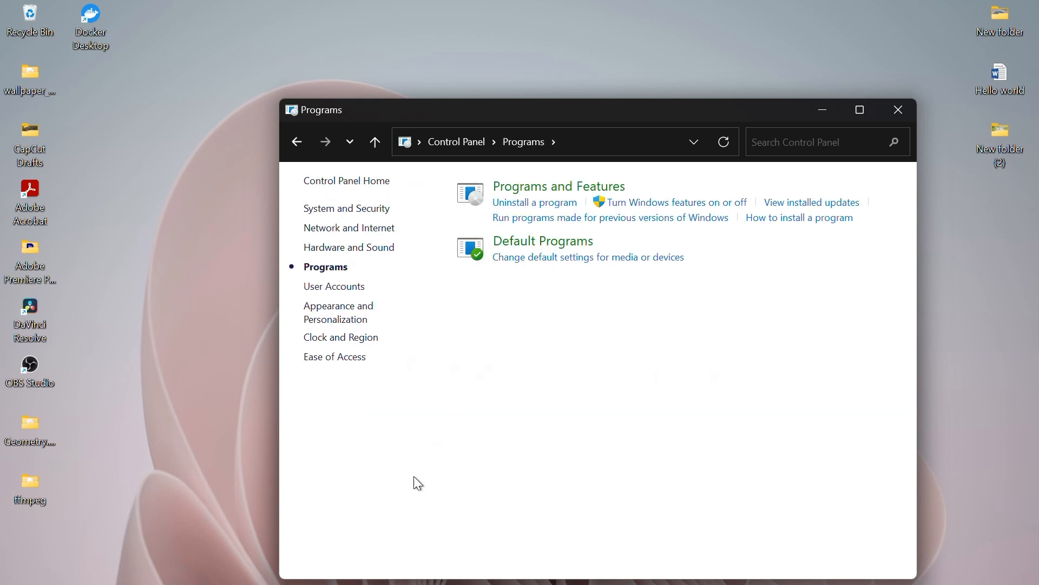
# Turn on .NET Framework 3.5 and 4.8 Advanced Services in Windows Features.
pyautogui.click(669, 202)
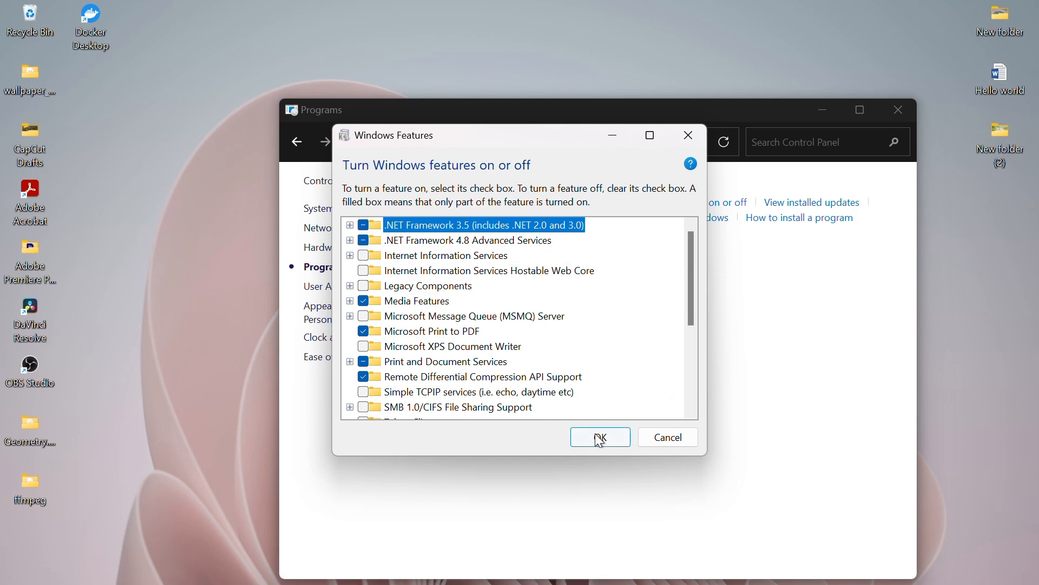
pyautogui.click(599, 437)
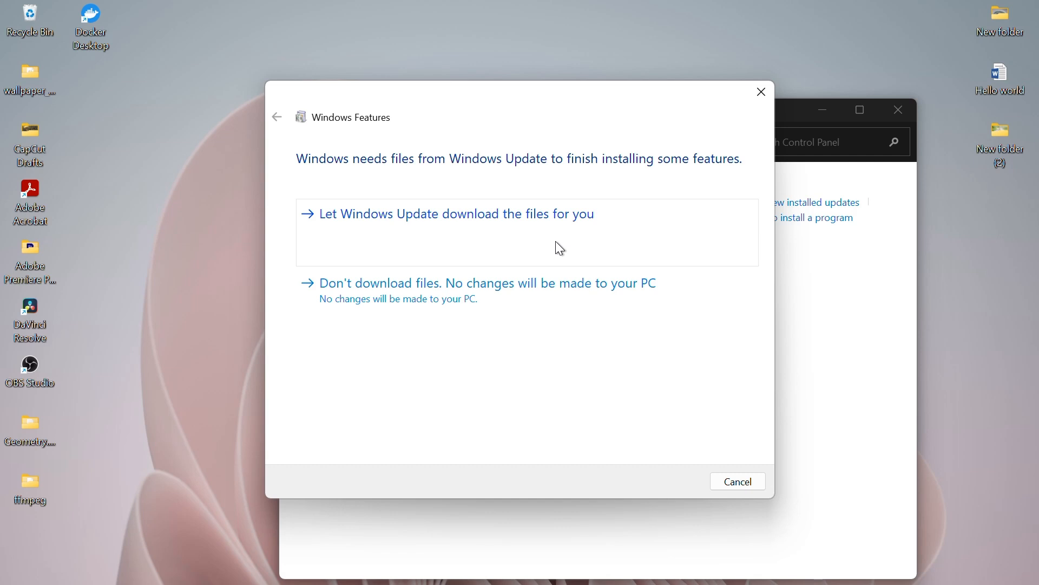
# Let Windows Update download the feature files, then close the completion message.
pyautogui.click(455, 213)
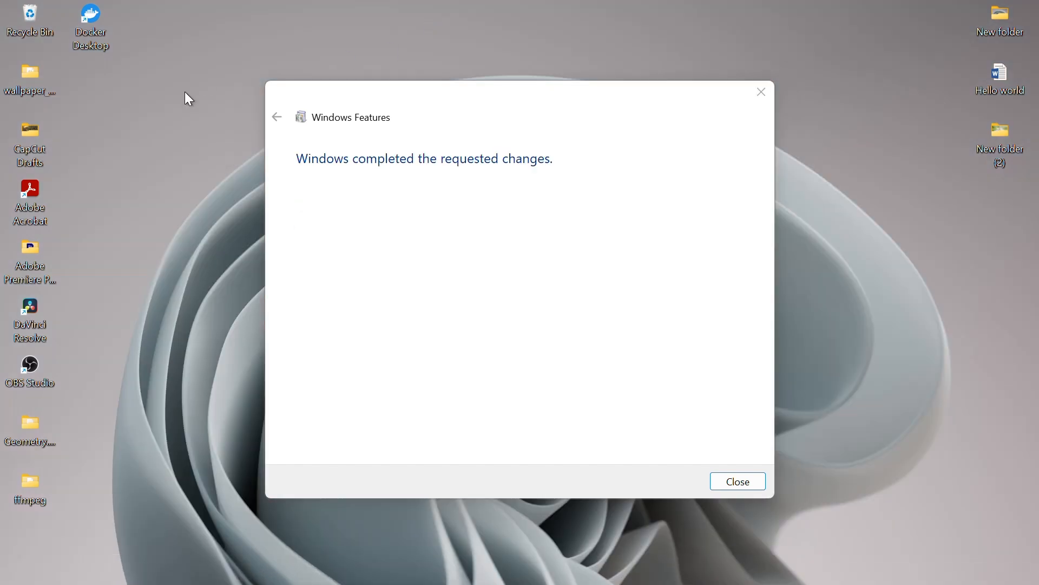
pyautogui.moveTo(622, 358)
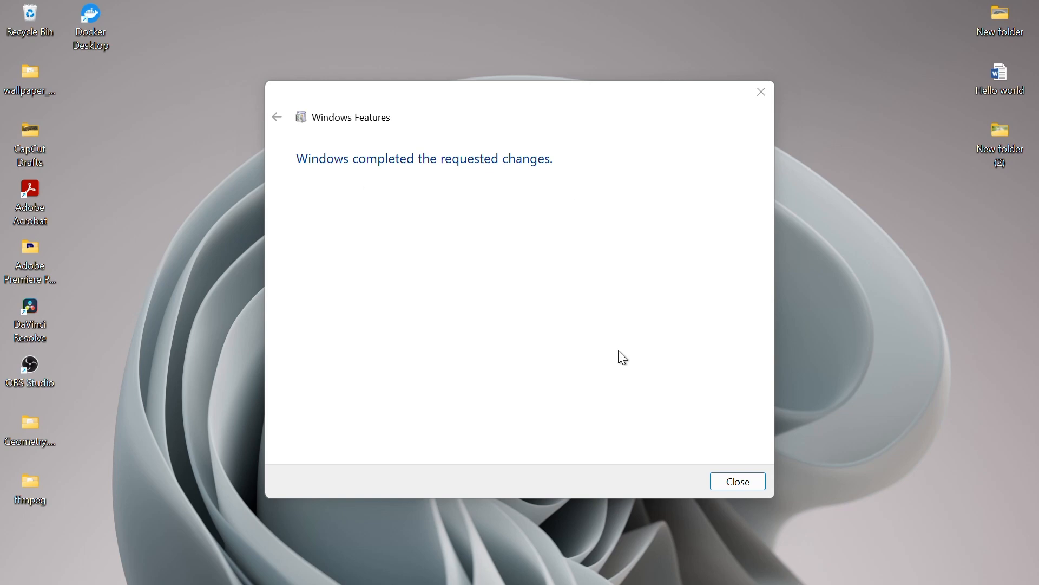
pyautogui.click(737, 481)
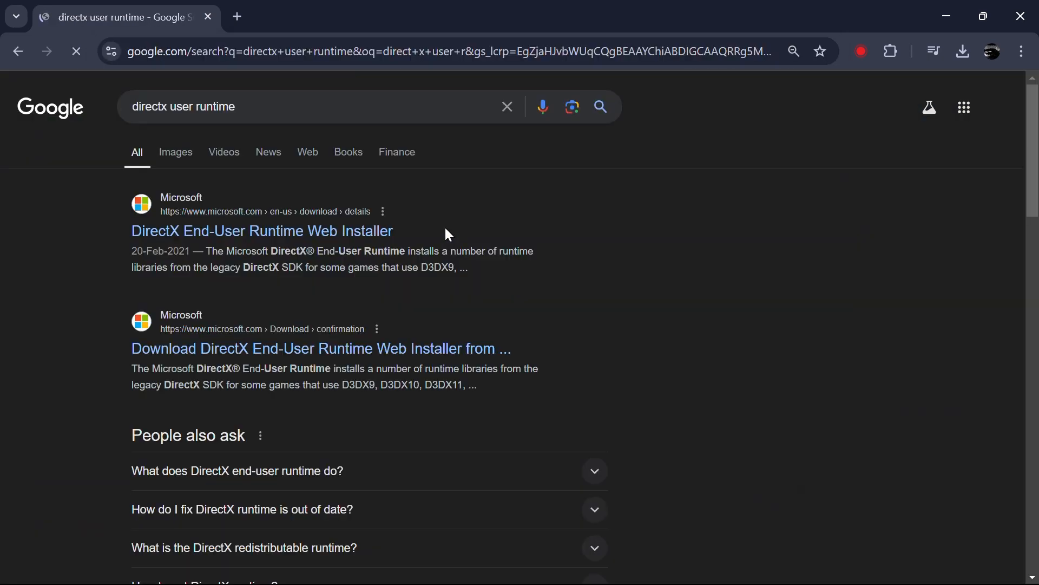
# Download the English DirectX End-User Runtime Web Installer from Microsoft's Download Center.
pyautogui.click(260, 231)
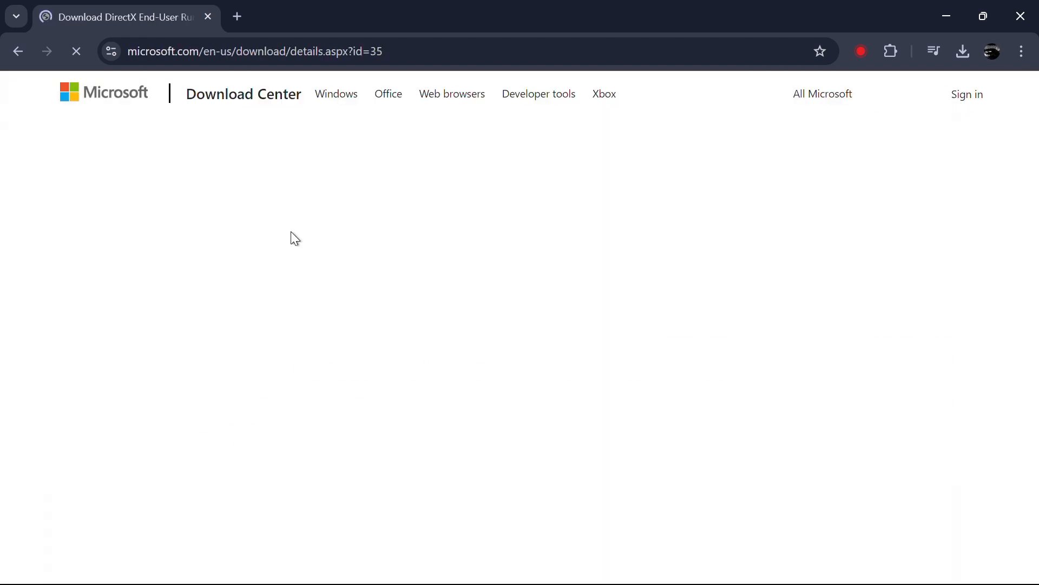
pyautogui.click(467, 317)
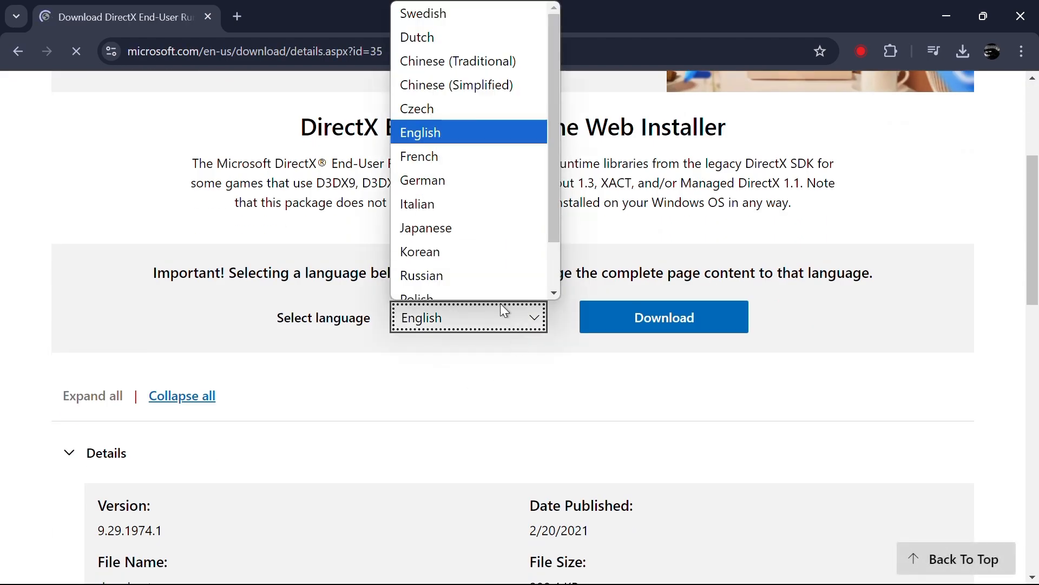
pyautogui.click(662, 317)
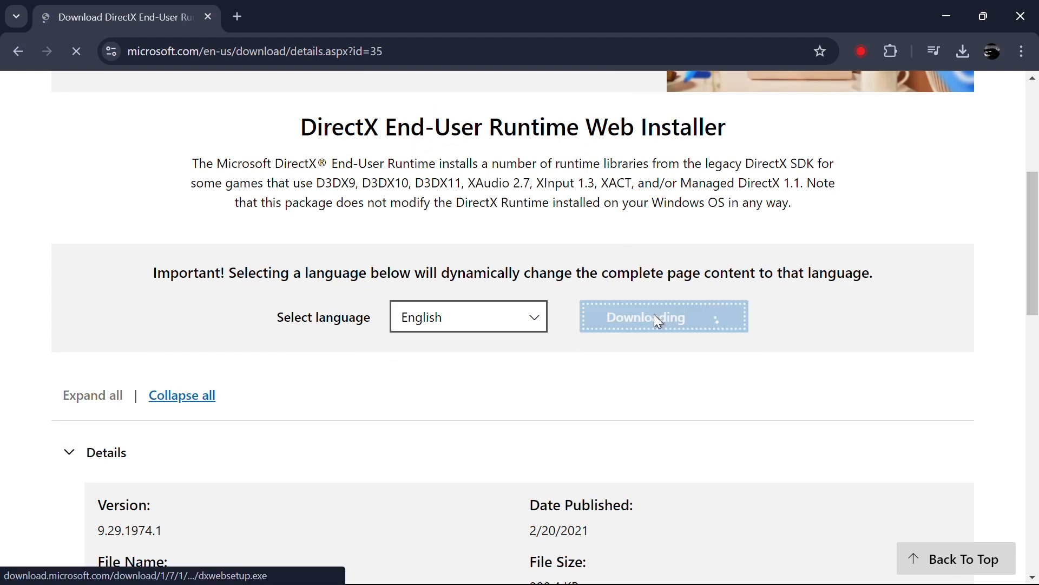
pyautogui.click(962, 51)
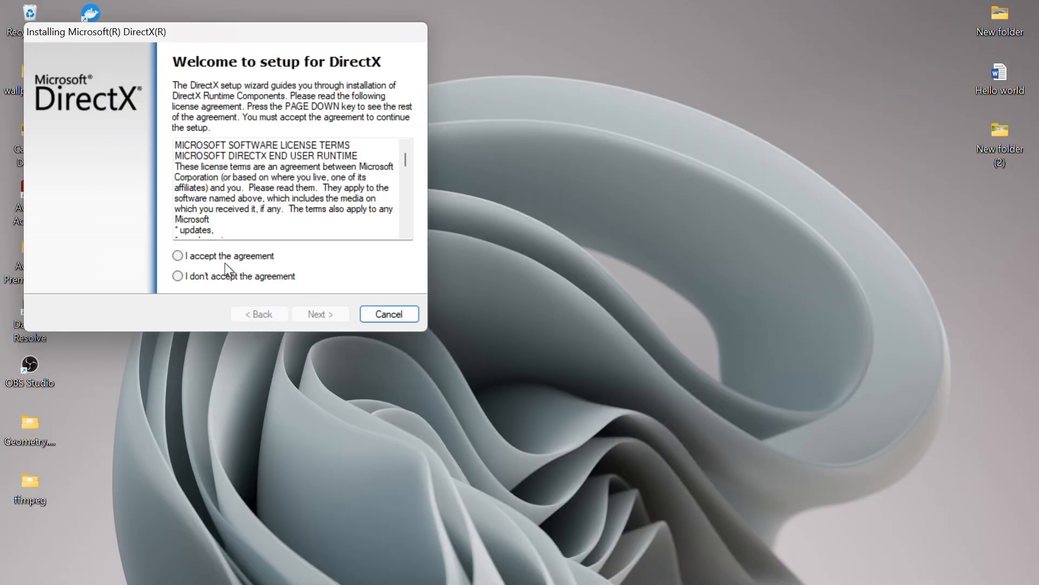
# Accept the license, skip Bing Bar, install components, and finish the failed setup.
pyautogui.click(319, 313)
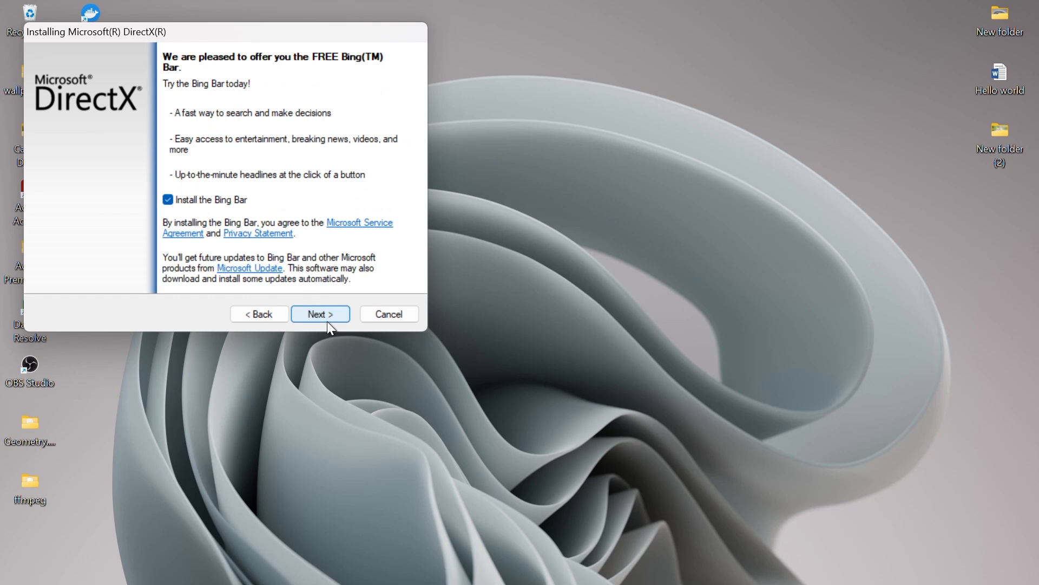
pyautogui.click(320, 313)
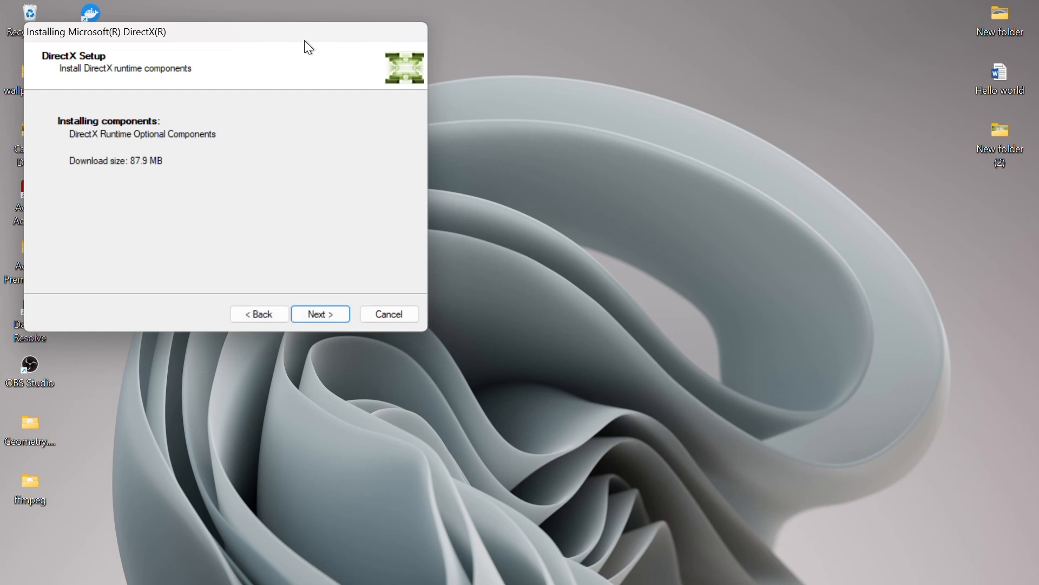
pyautogui.click(319, 314)
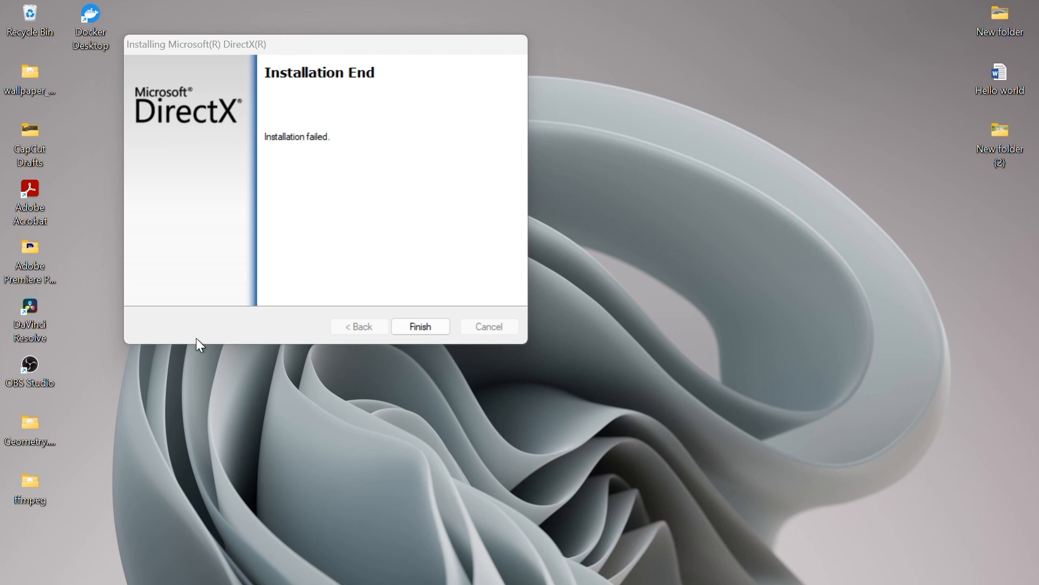
pyautogui.click(419, 326)
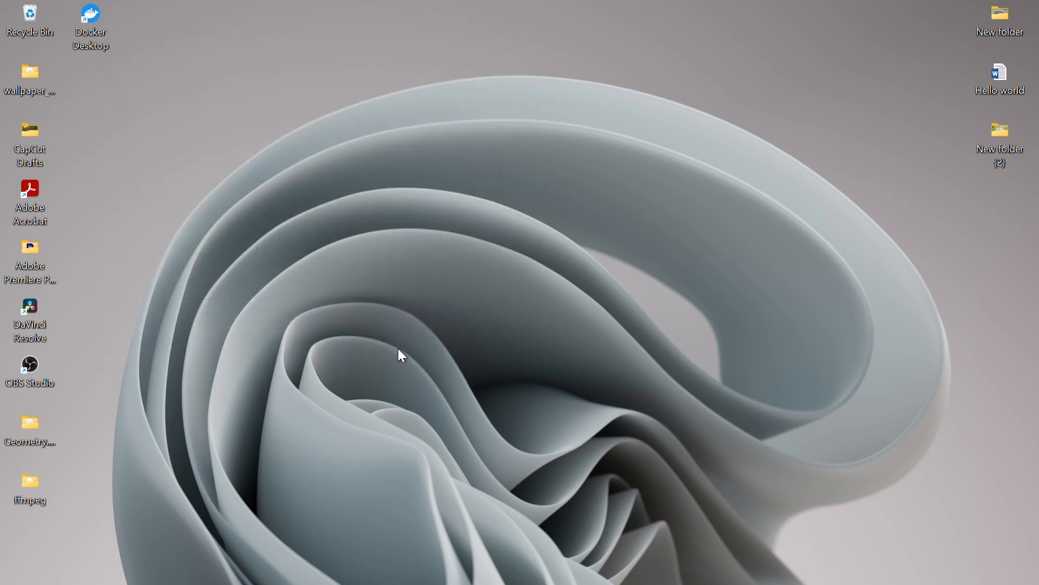